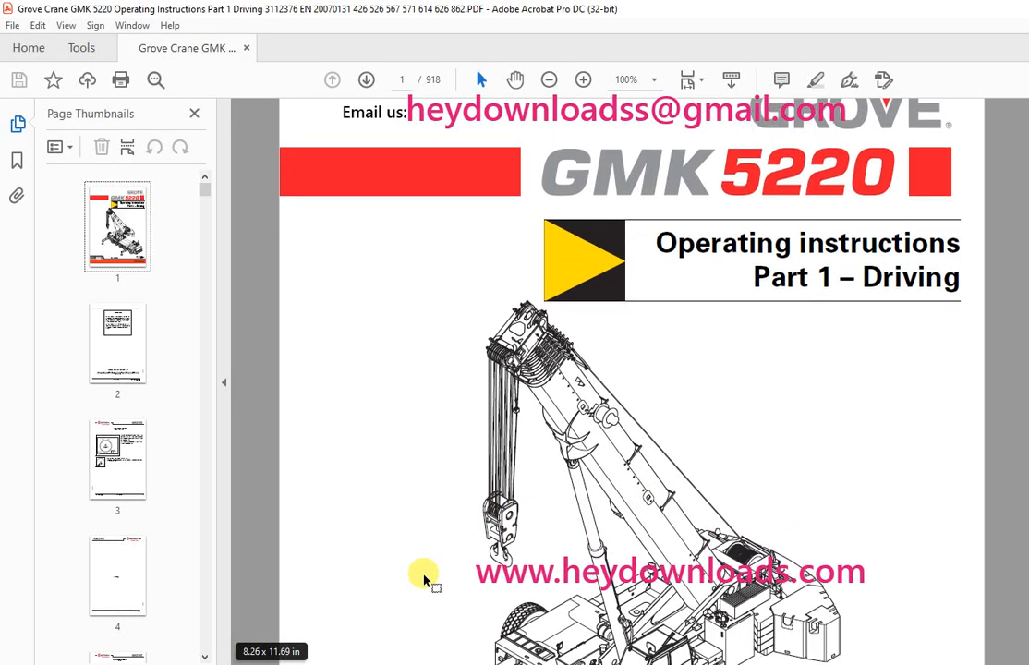
scroll(down, 3)
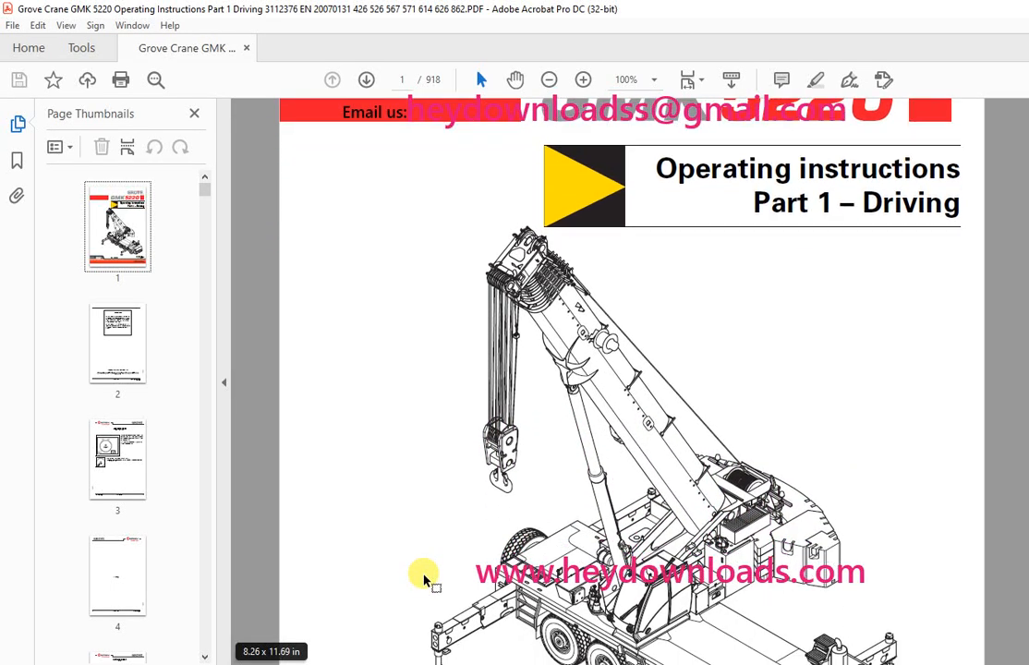
scroll(down, 3)
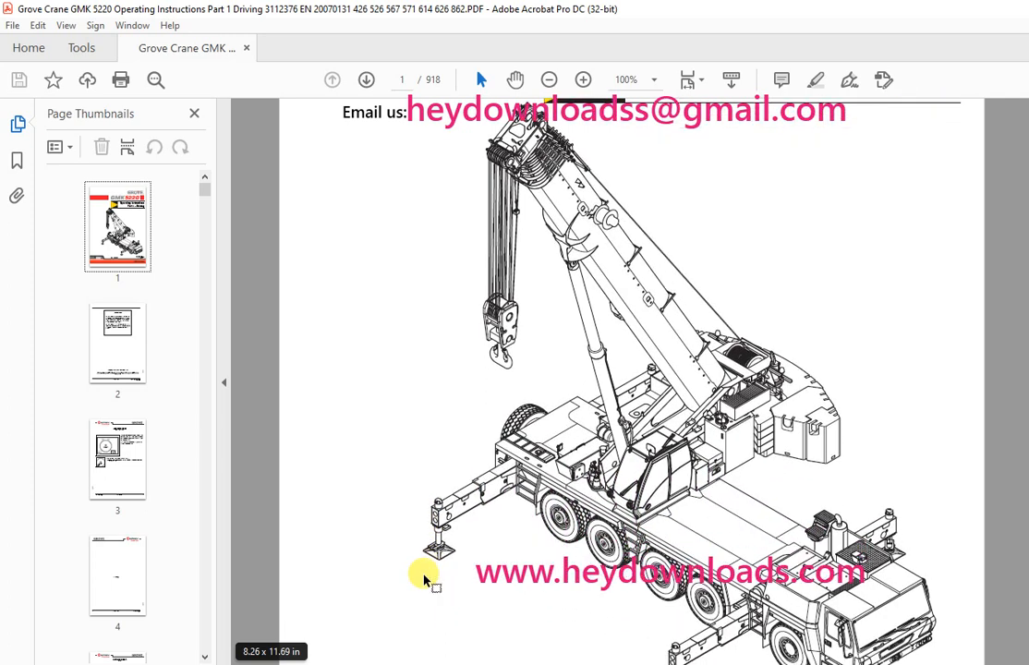
scroll(down, 3)
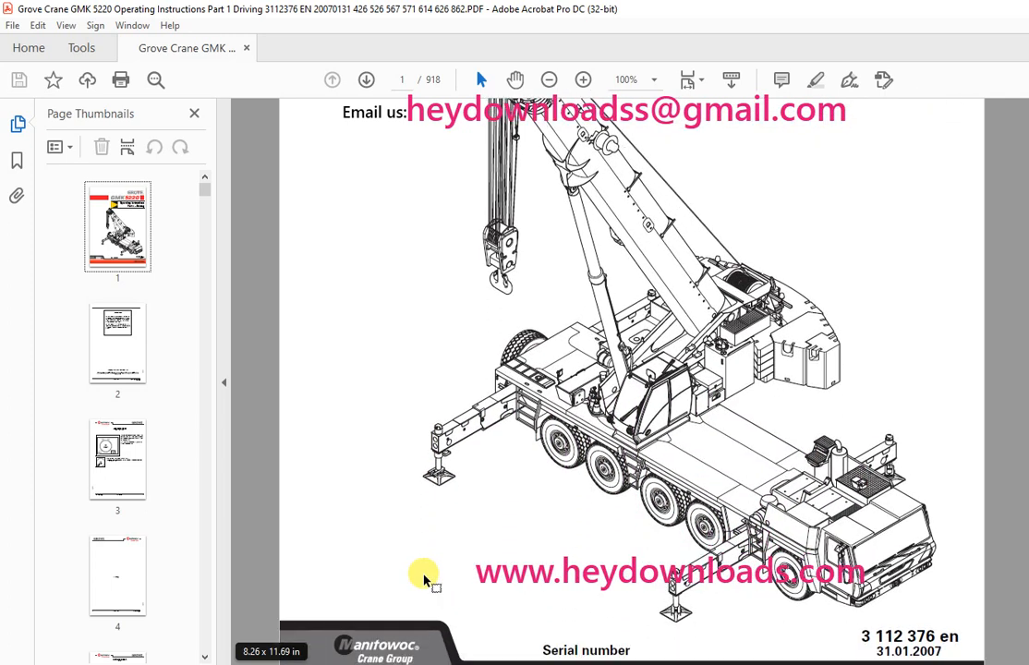
scroll(down, 3)
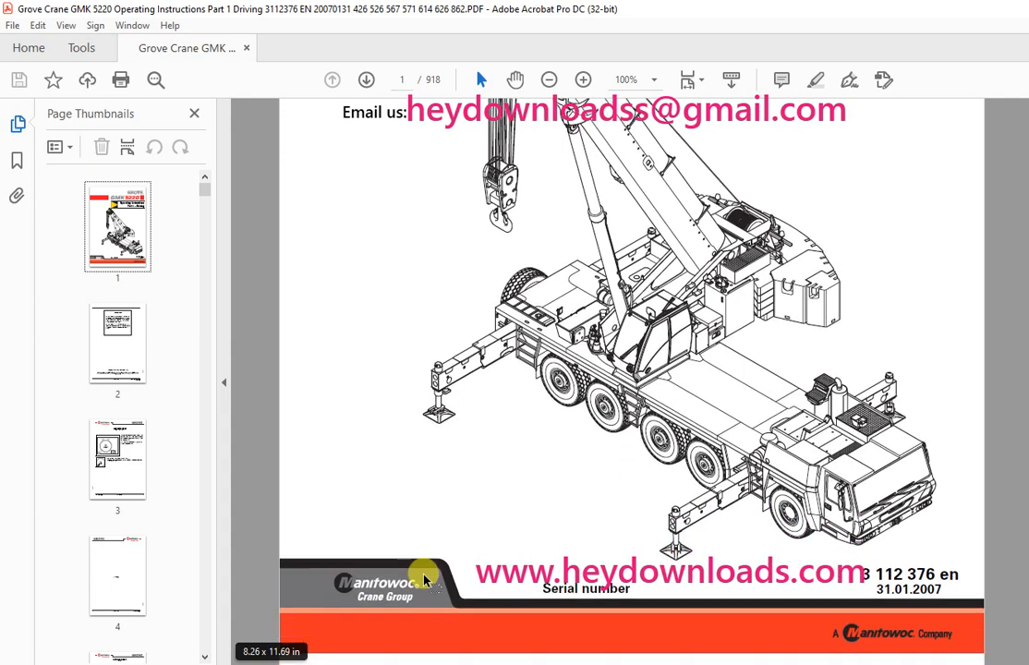
scroll(down, 3)
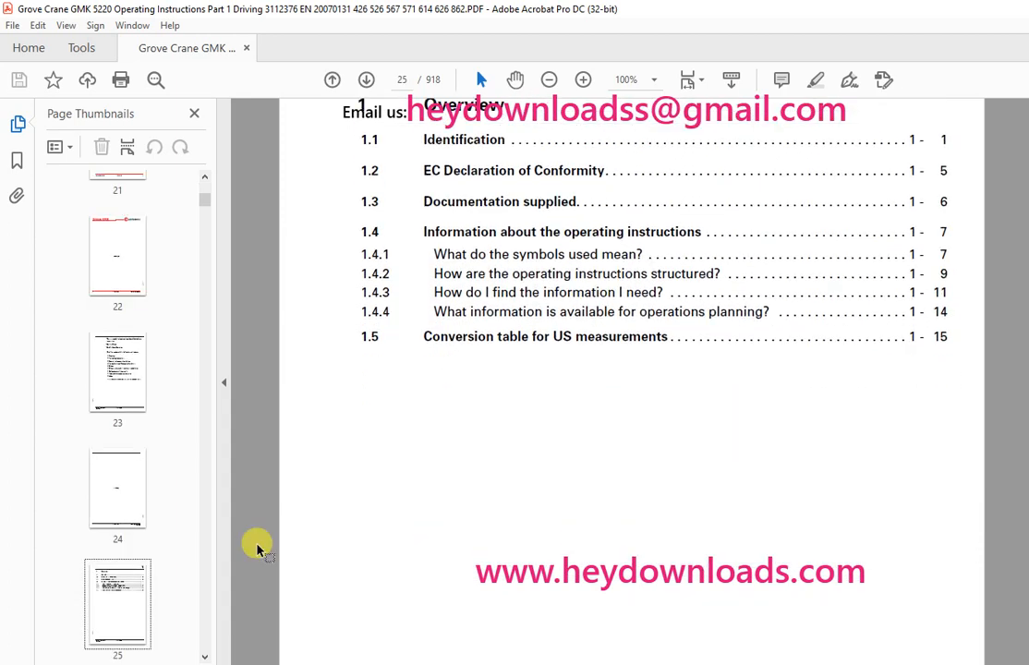
scroll(up, 3)
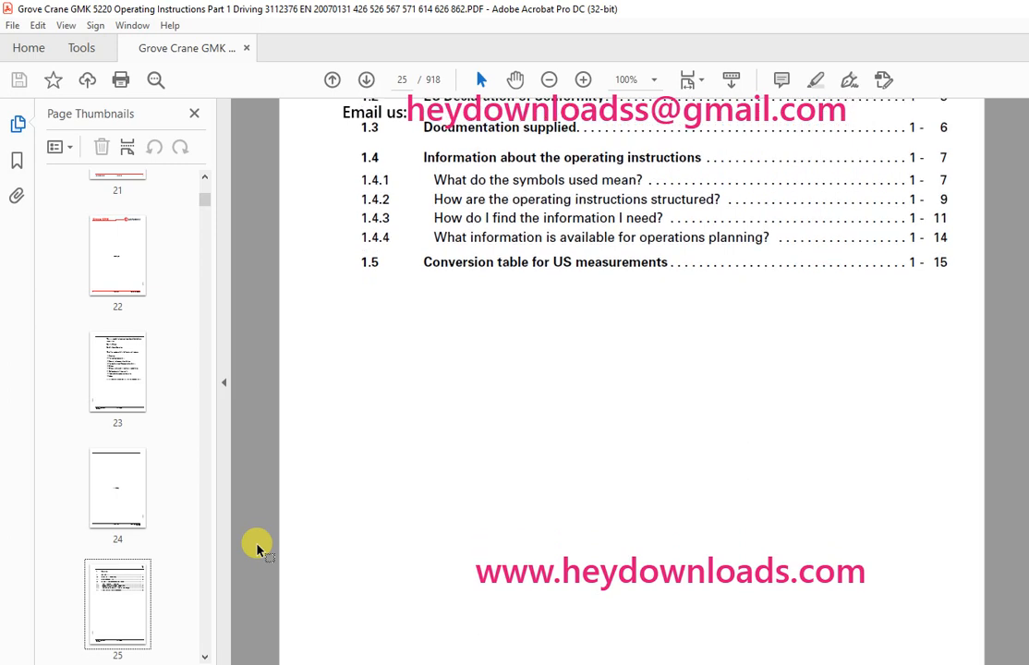
scroll(up, 3)
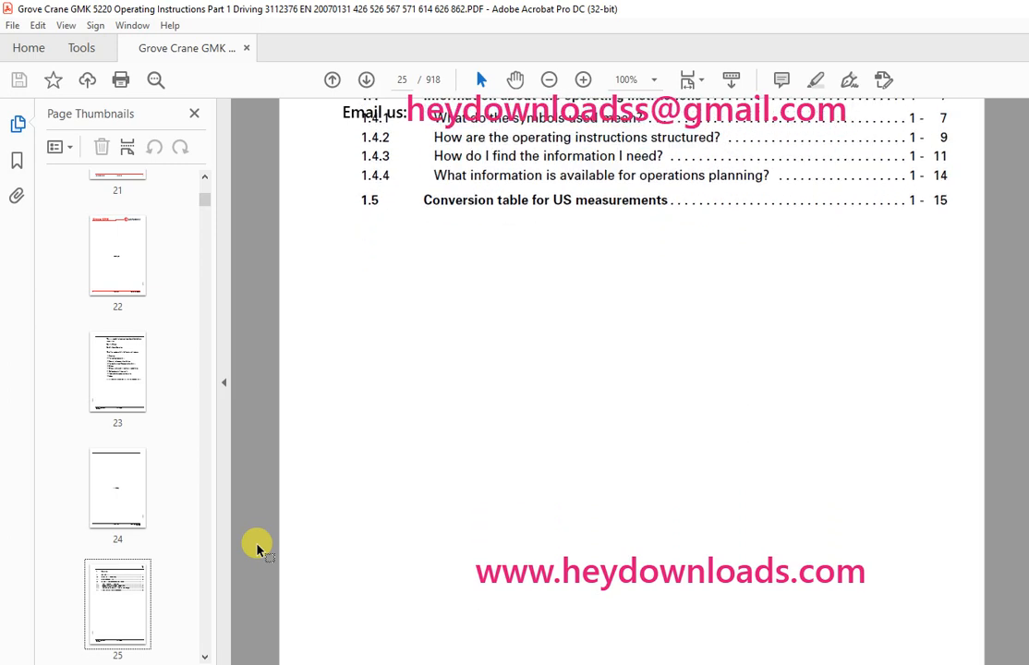
scroll(down, 3)
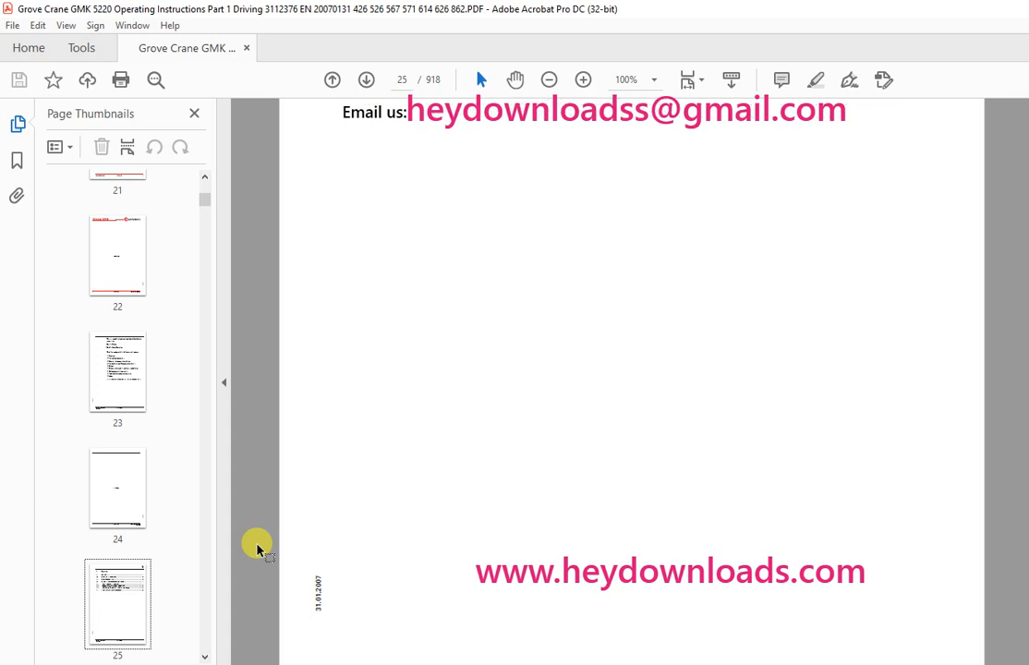
scroll(down, 3)
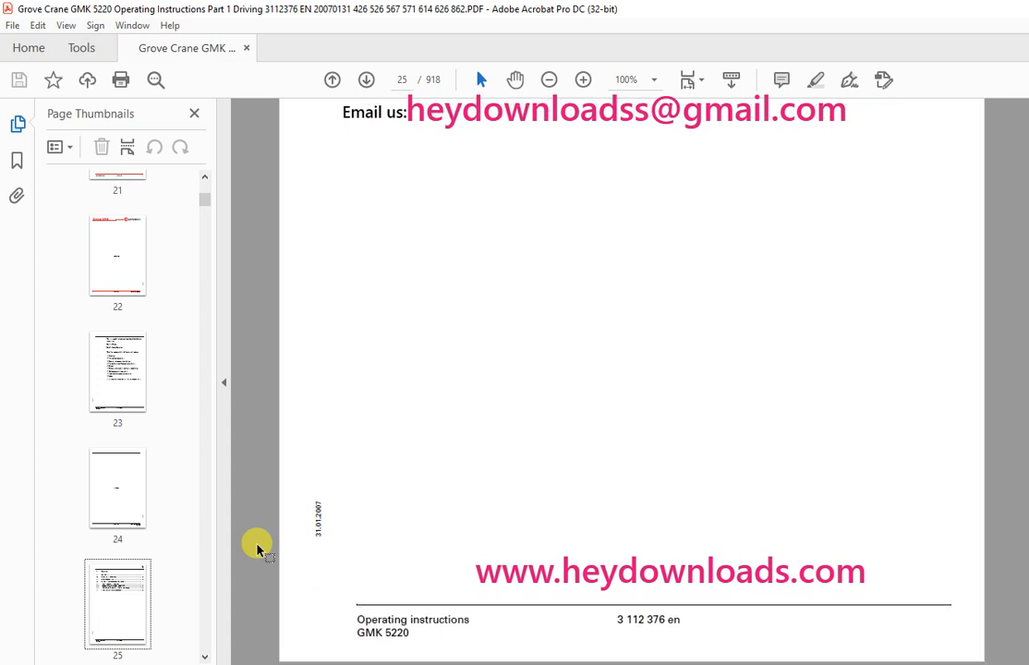
scroll(down, 3)
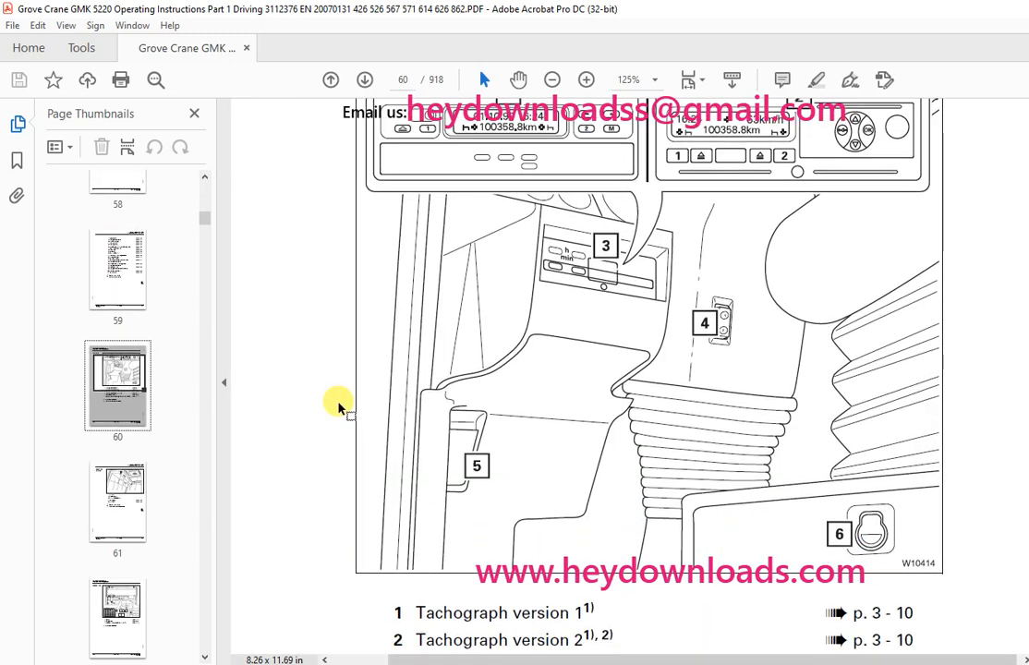
scroll(up, 3)
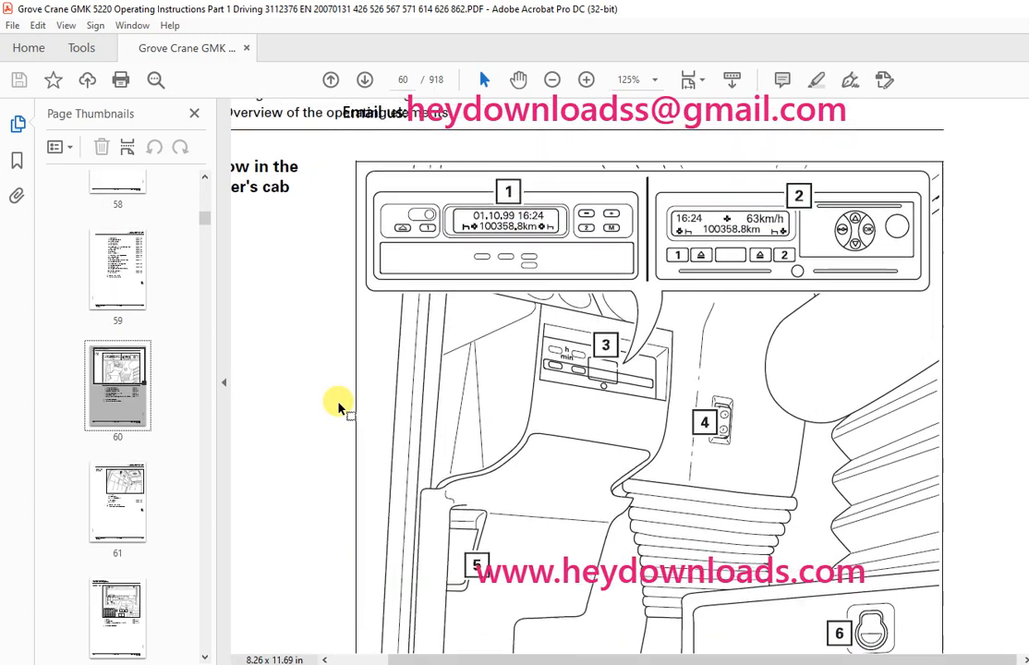
scroll(up, 3)
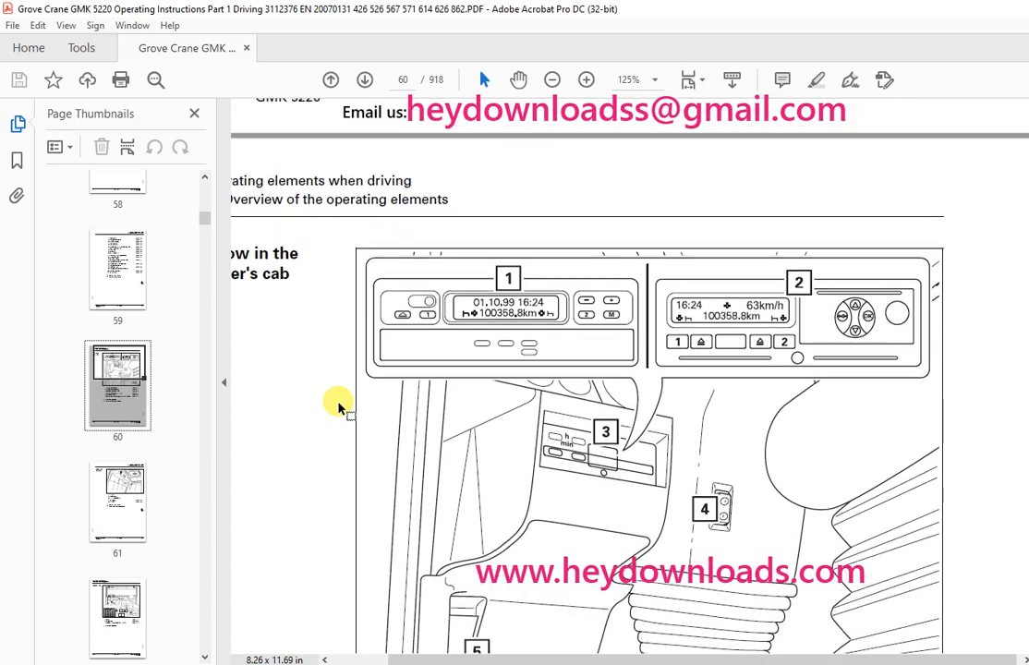
scroll(down, 3)
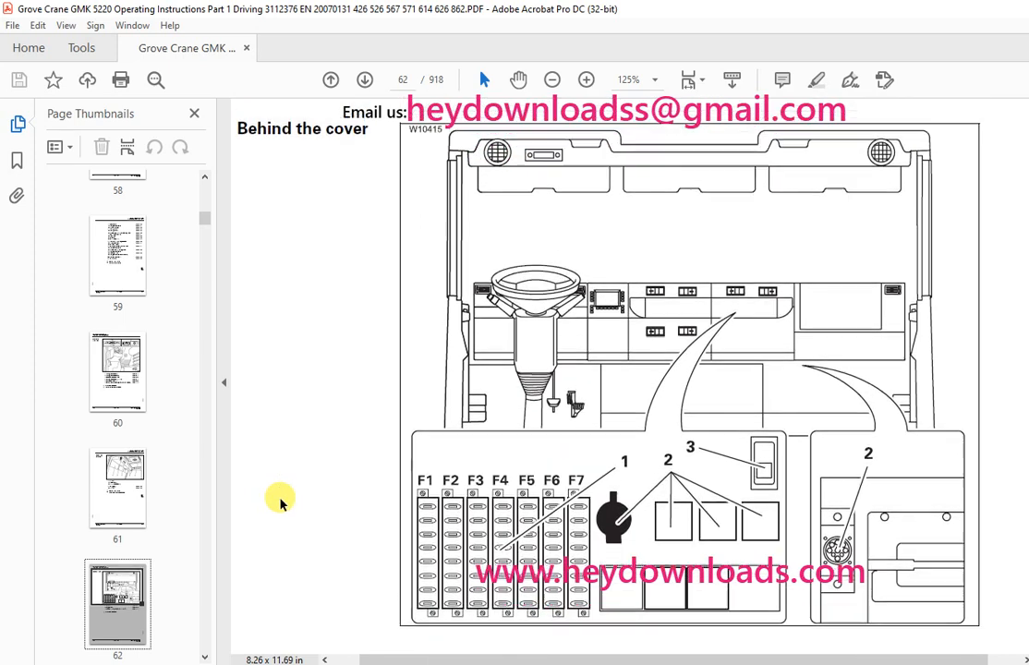
scroll(down, 3)
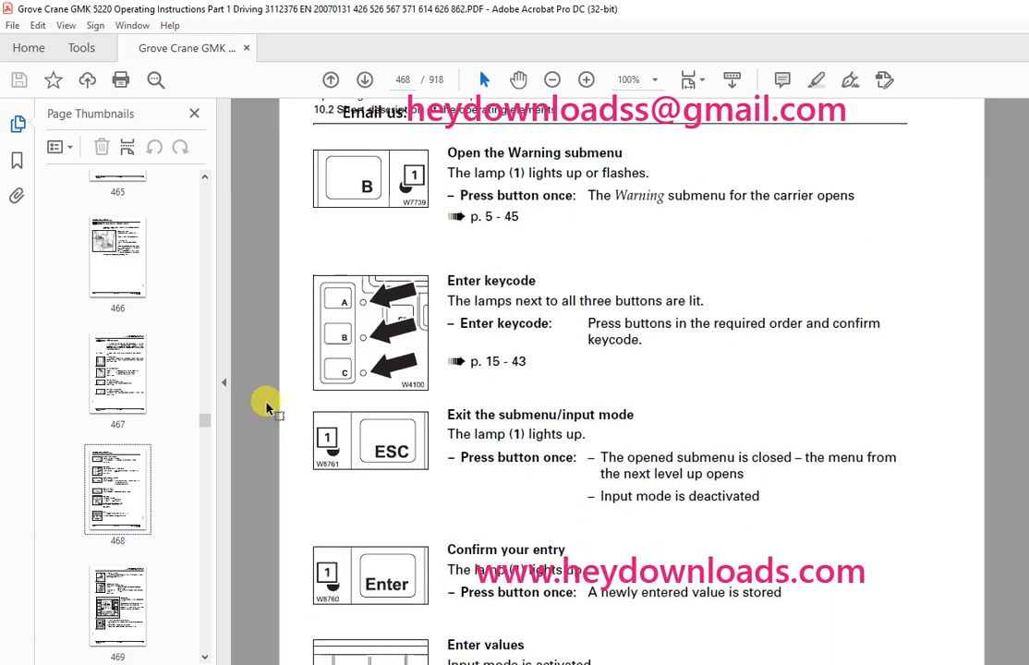
scroll(down, 3)
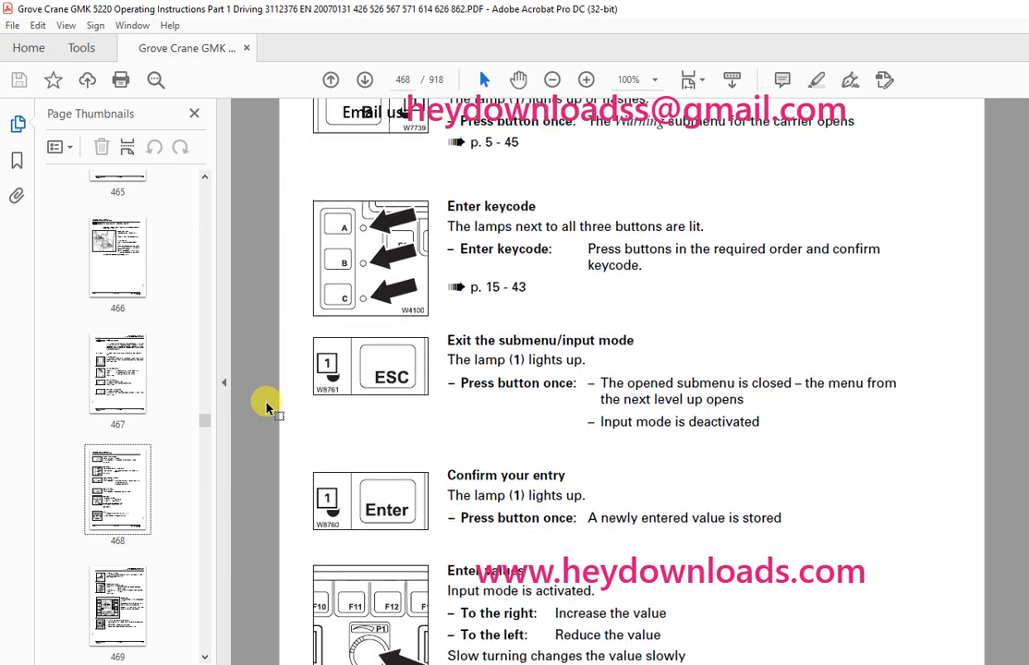
scroll(down, 3)
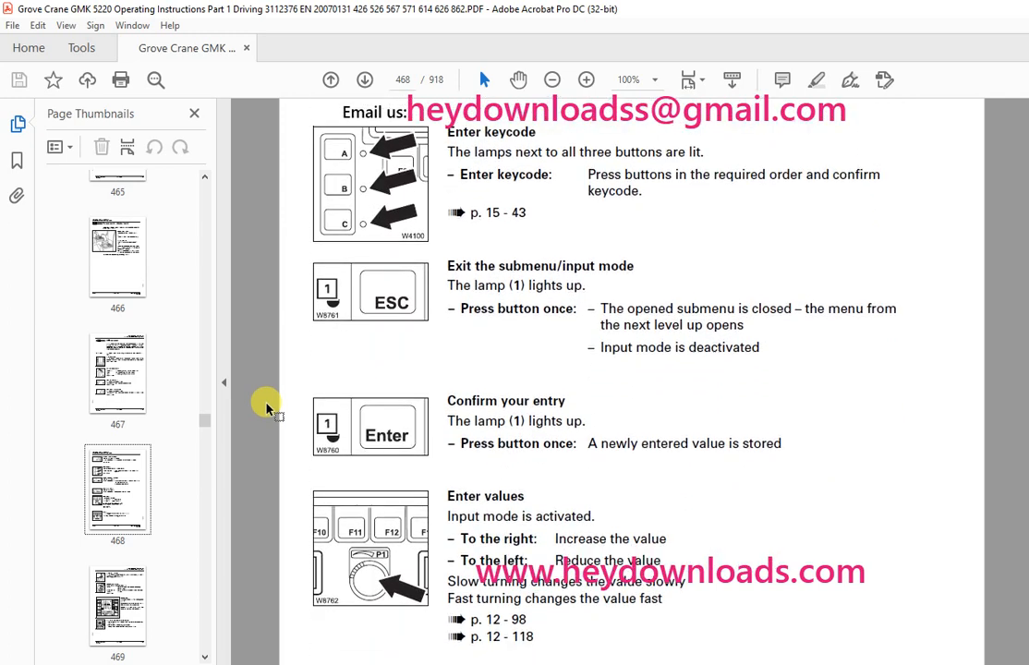
scroll(down, 3)
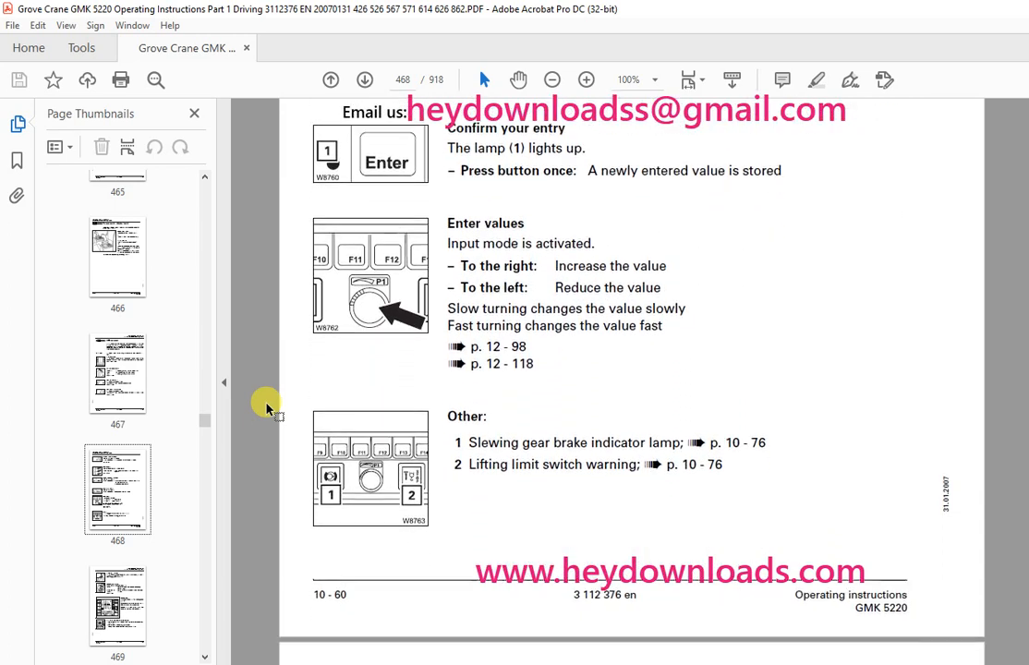
scroll(down, 3)
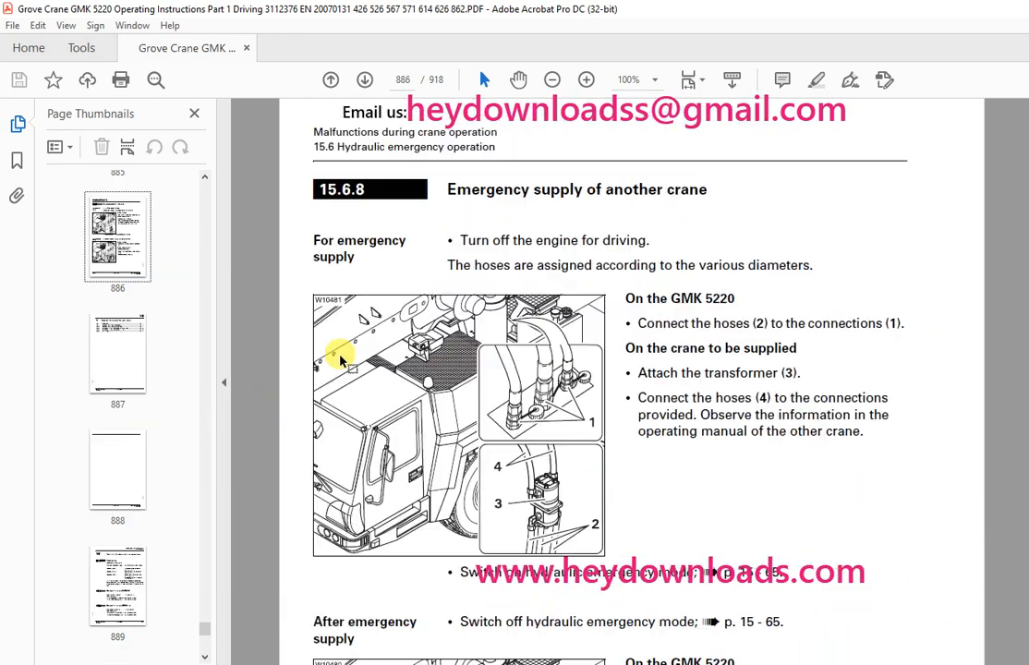
scroll(down, 3)
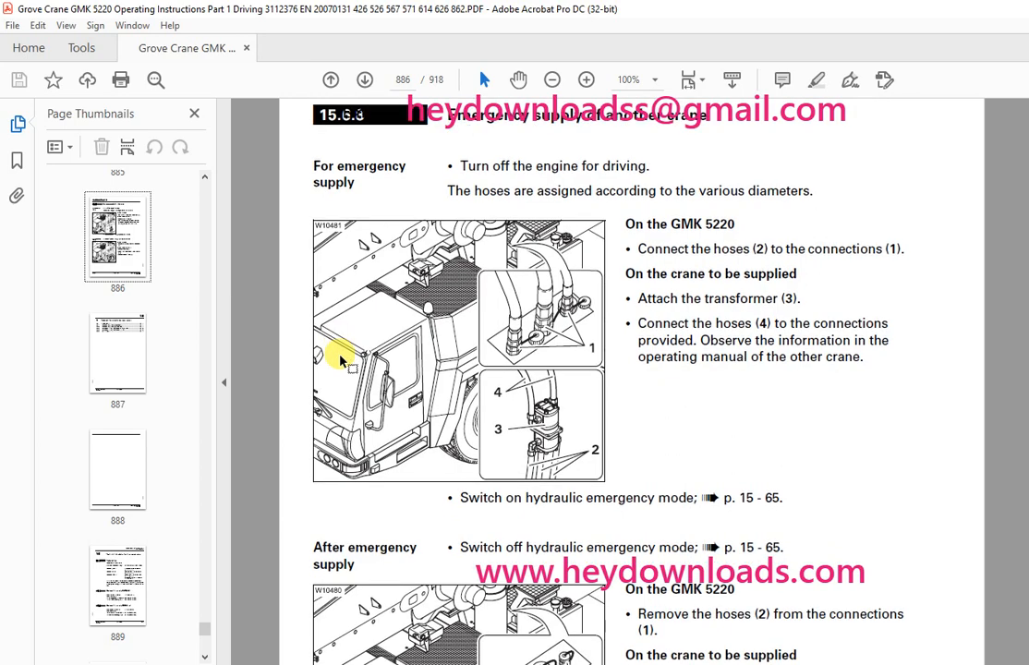
scroll(down, 3)
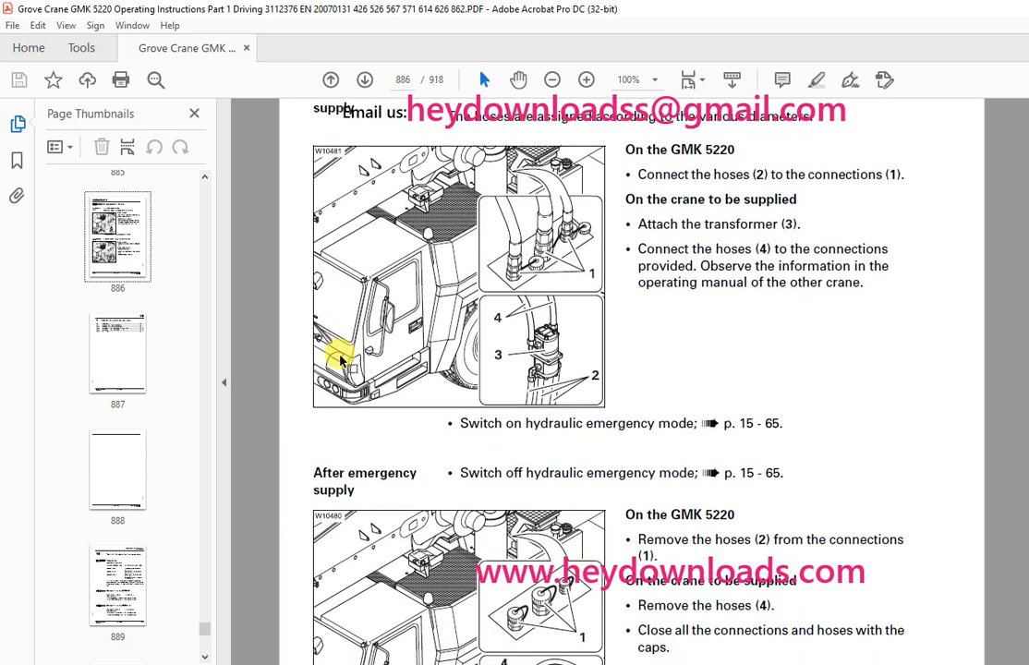
scroll(down, 3)
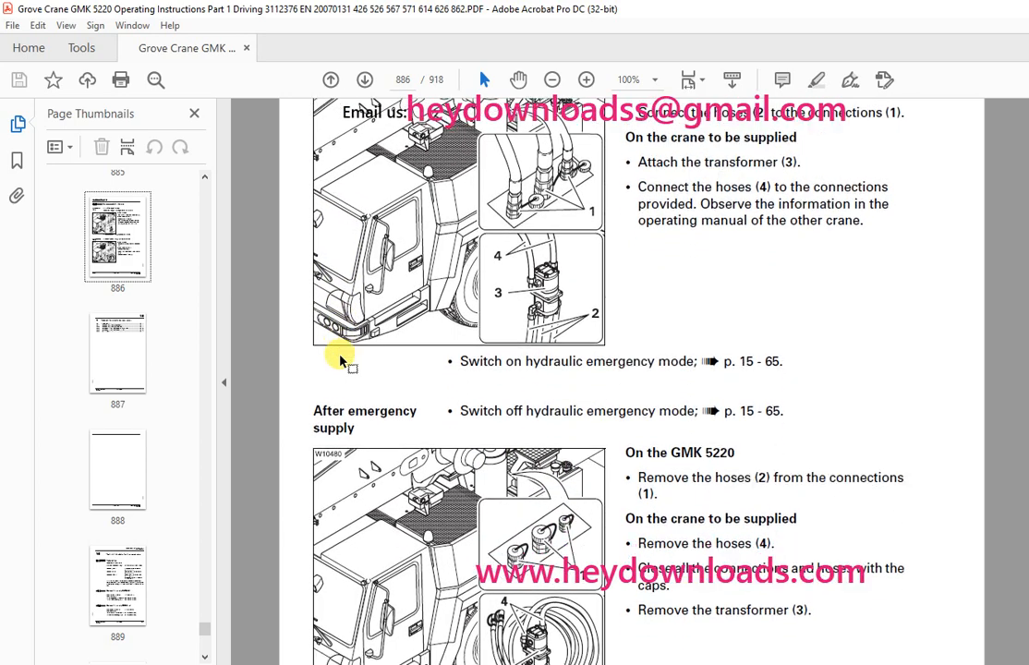
scroll(down, 3)
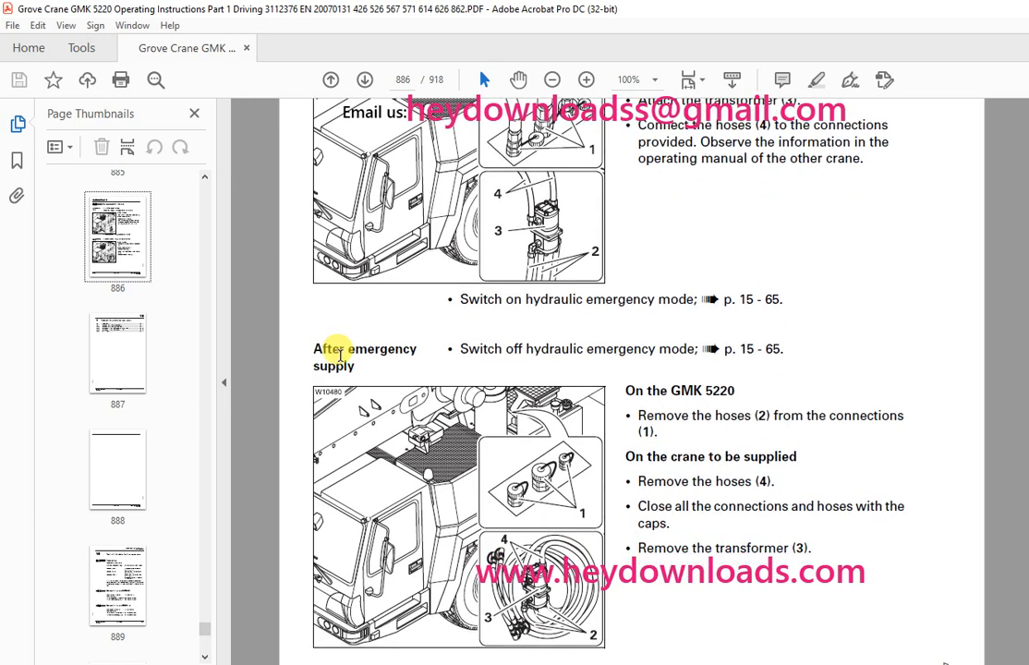
scroll(down, 3)
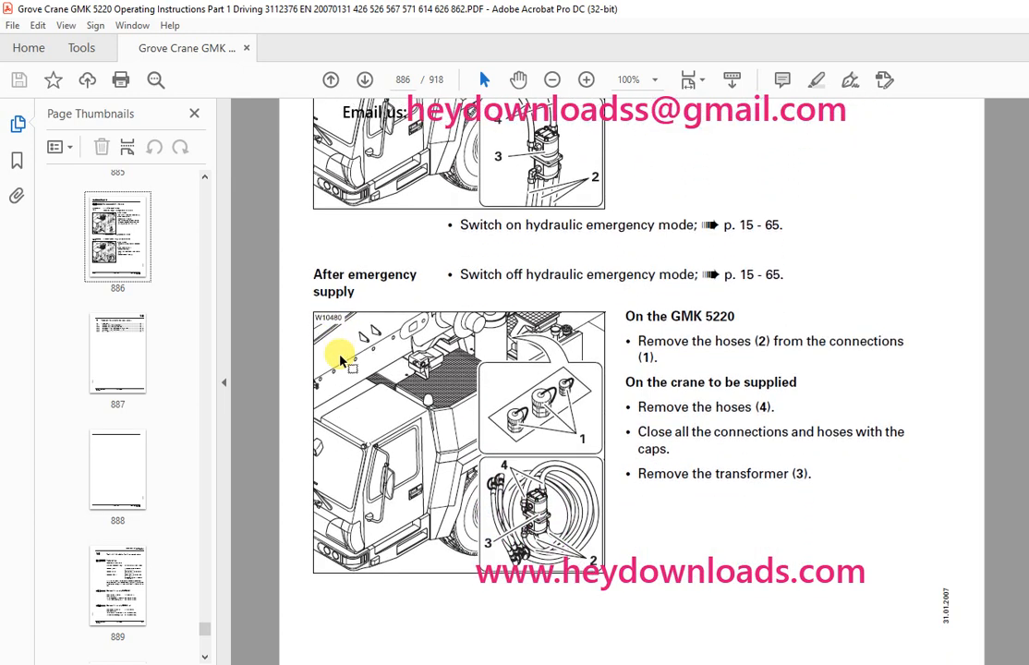
scroll(down, 3)
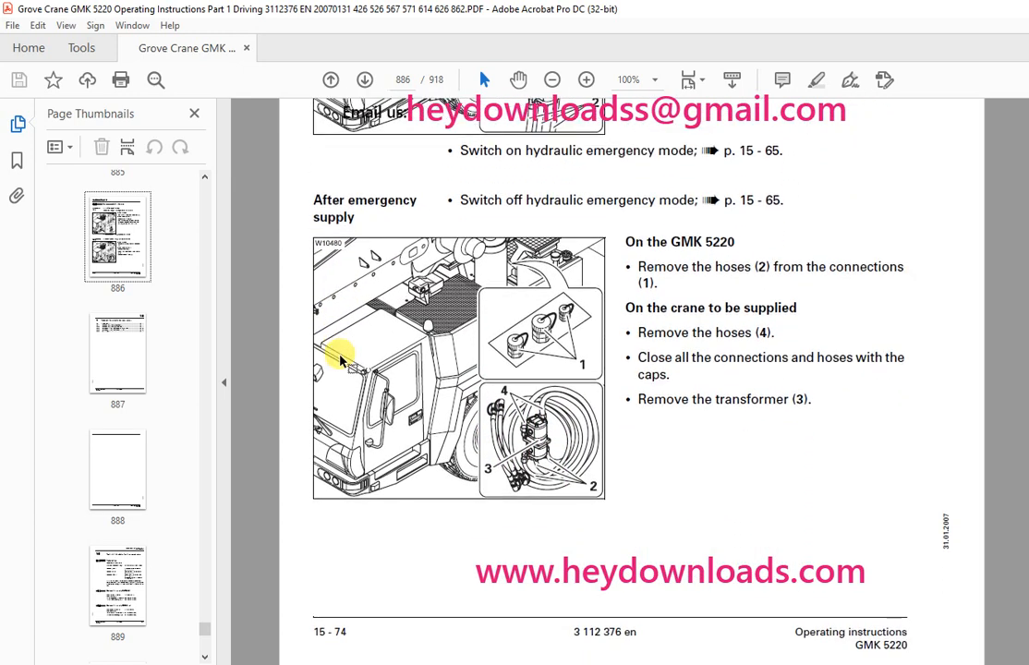
scroll(down, 3)
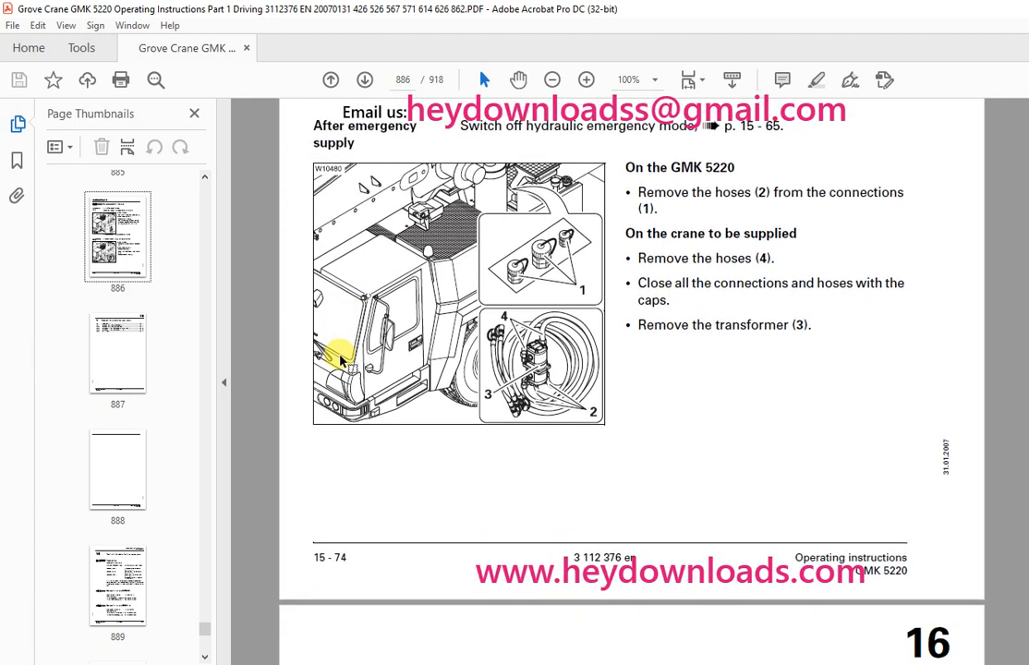
scroll(down, 3)
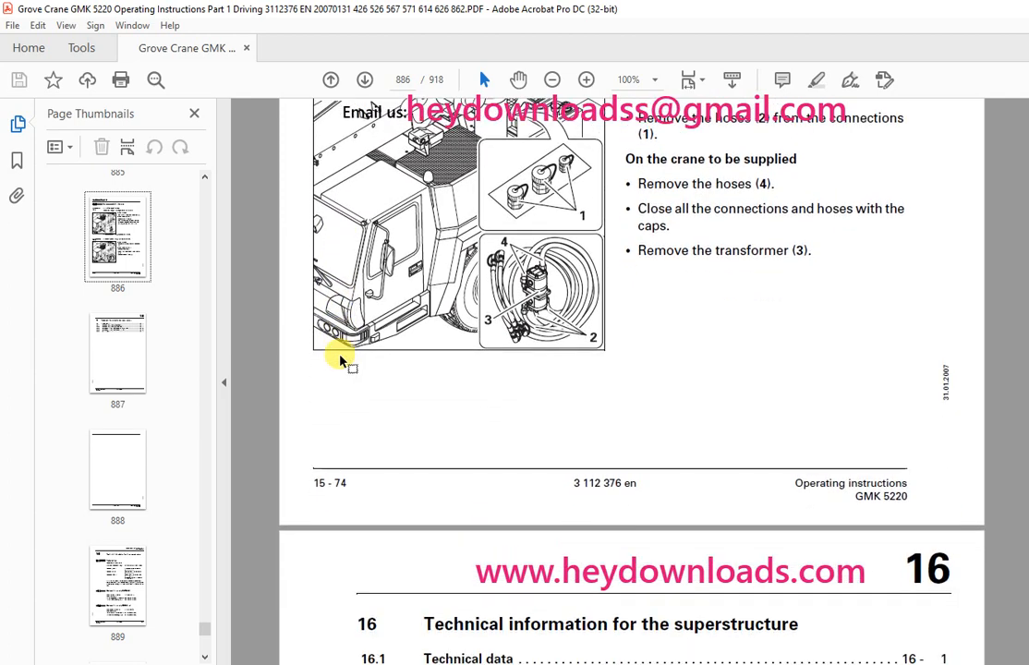
scroll(down, 3)
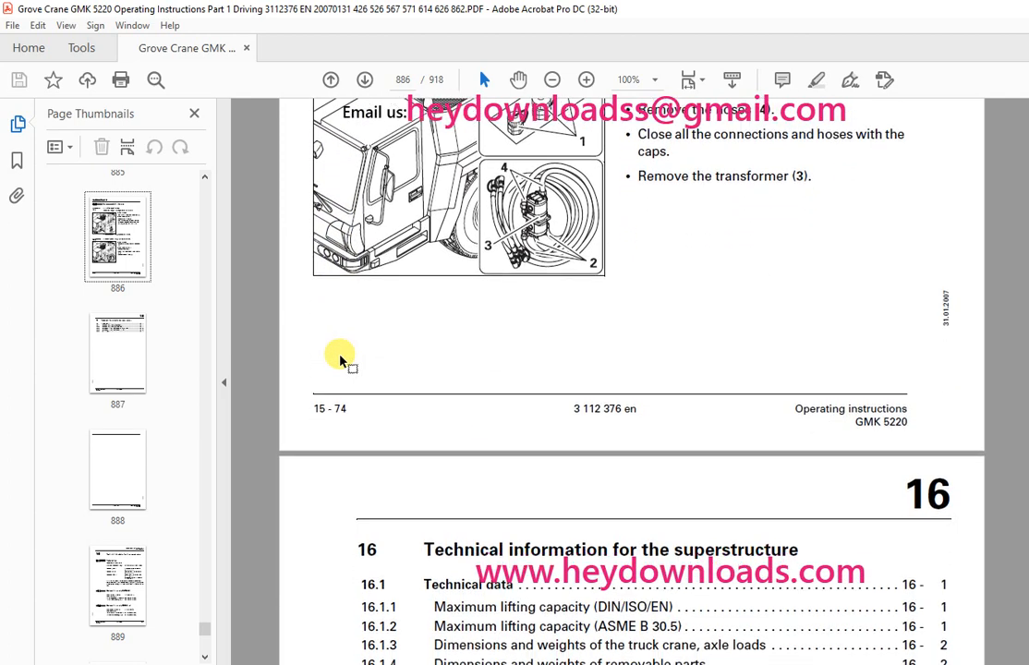